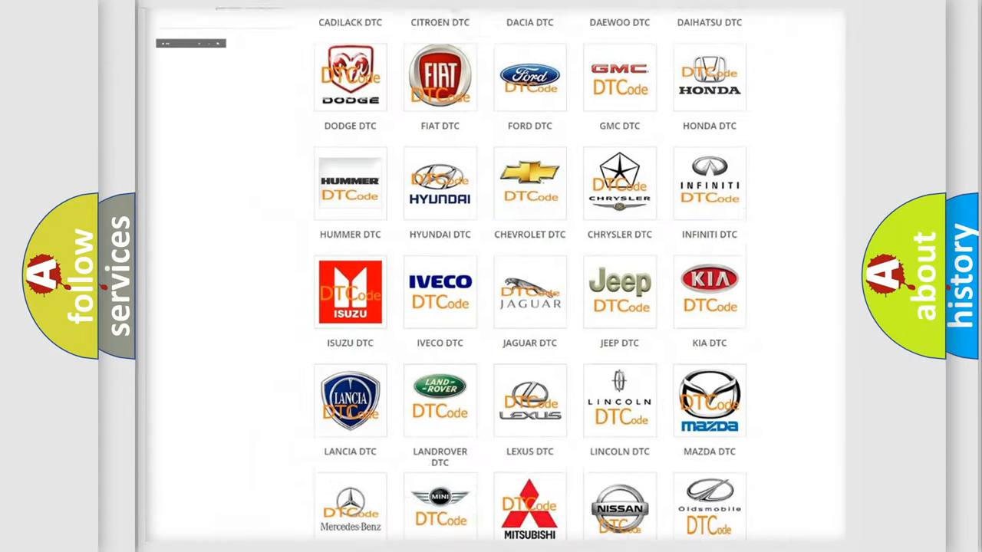
Browse the DTC brand catalogue and open the Fiat diagnostic code list.
{"action": "scroll", "scroll_direction": "up", "scroll_amount": 3}
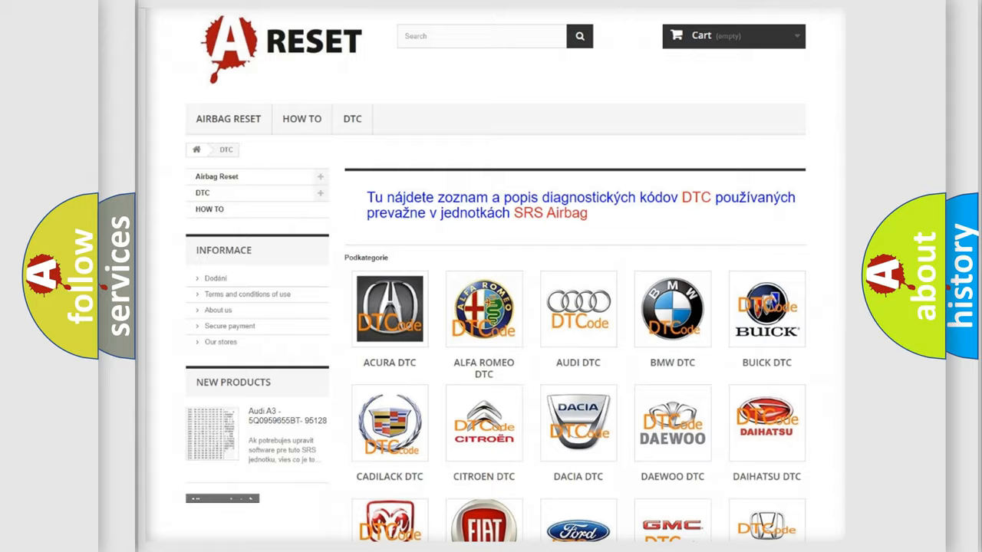
{"action": "scroll", "scroll_direction": "down", "scroll_amount": 3}
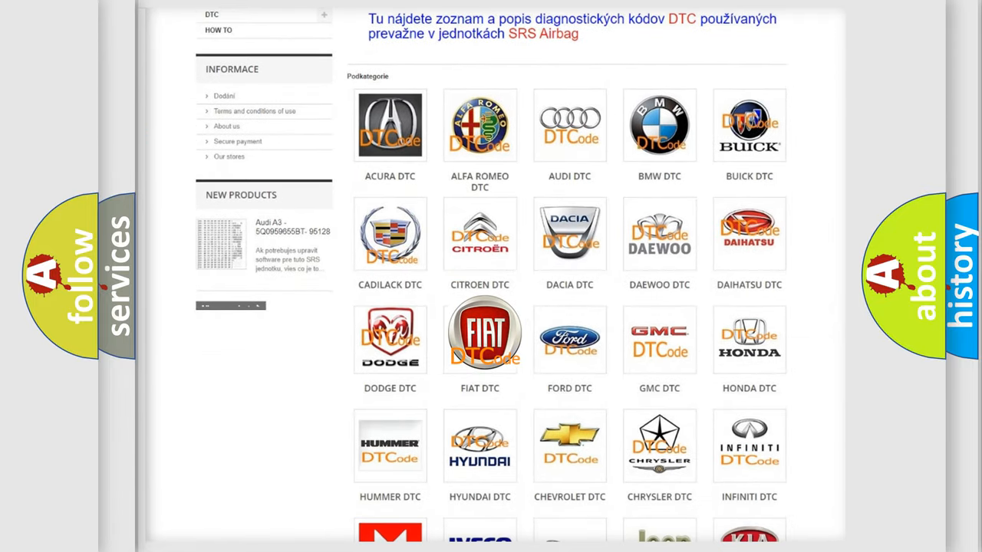
{"action": "left_click", "coordinate": [479, 336]}
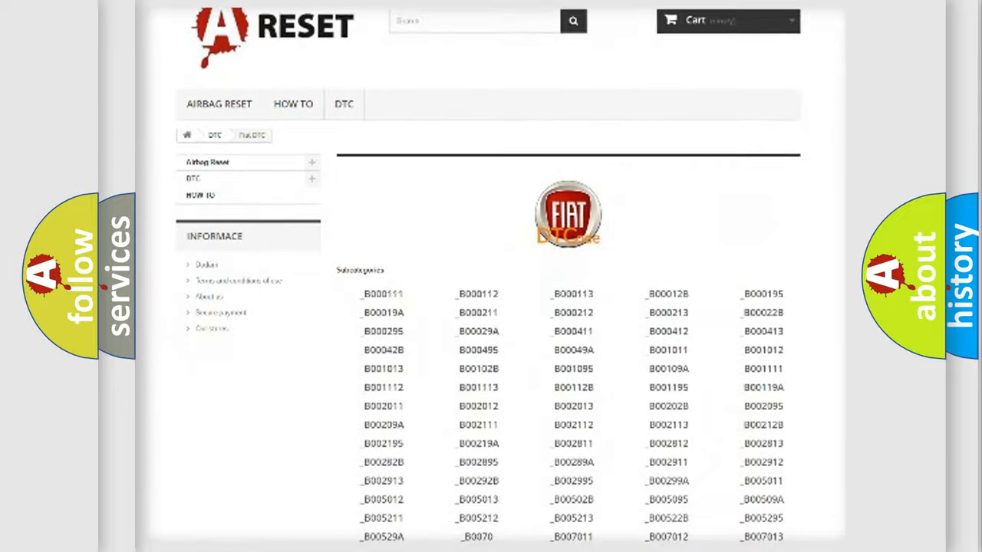
{"action": "scroll", "scroll_direction": "down", "scroll_amount": 3}
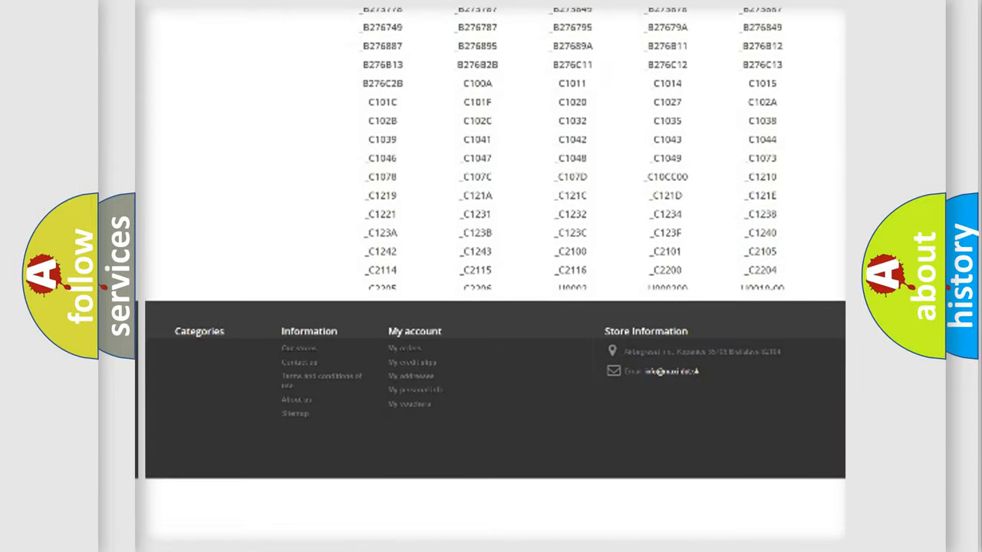
{"action": "scroll", "scroll_direction": "up", "scroll_amount": 3}
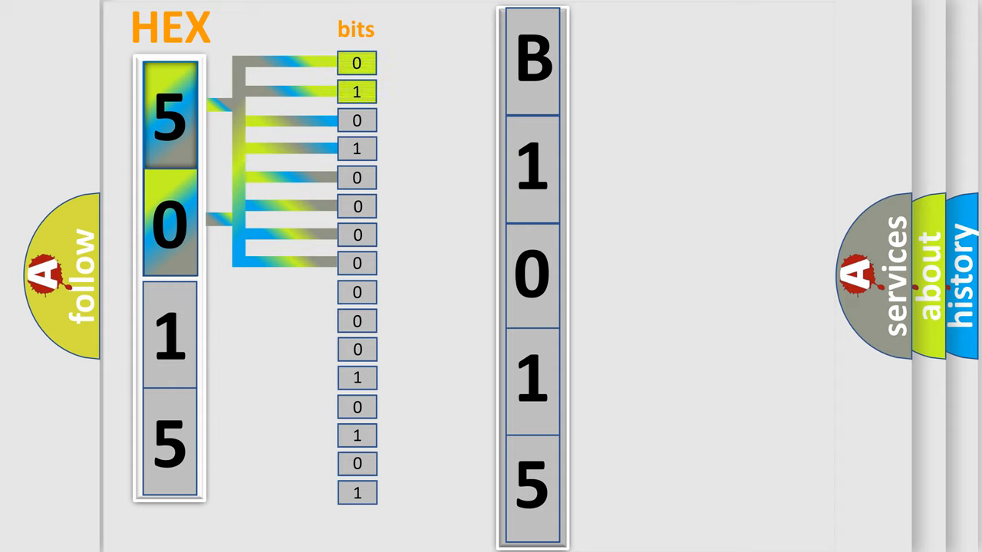
Reveal the Powertrain/Chassis/Body/Network legend showing B1015's first two bits encode B.
{"action": "left_click", "coordinate": [532, 60]}
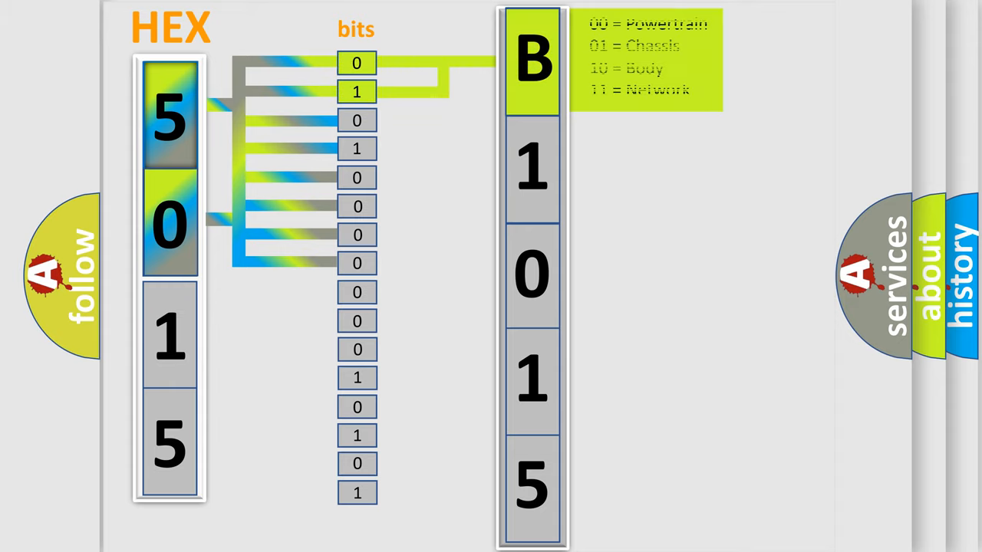